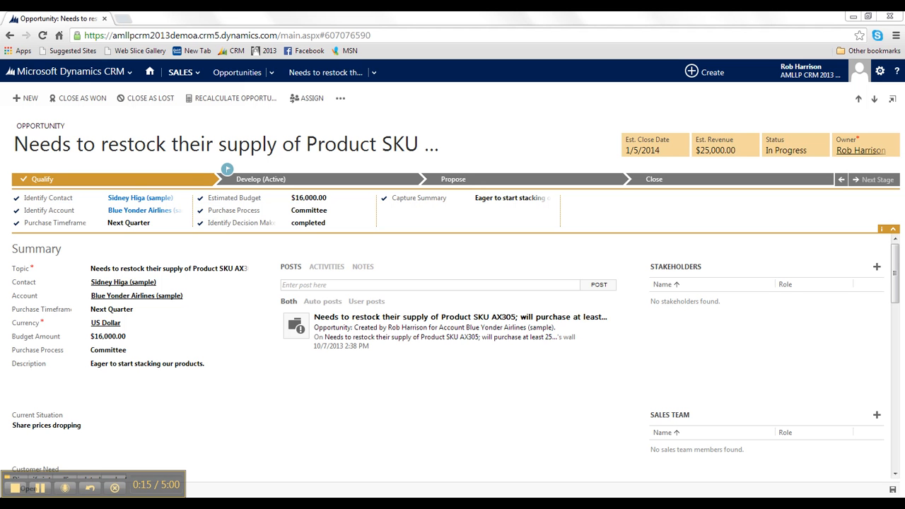
pyautogui.moveTo(16, 161)
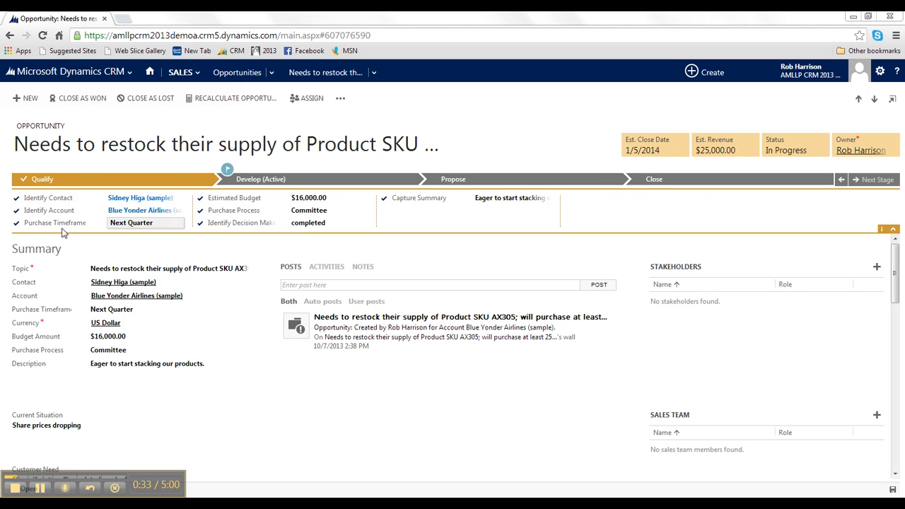
# Open the case record Complete overhaul required (sample) from Service > Cases.
pyautogui.click(328, 197)
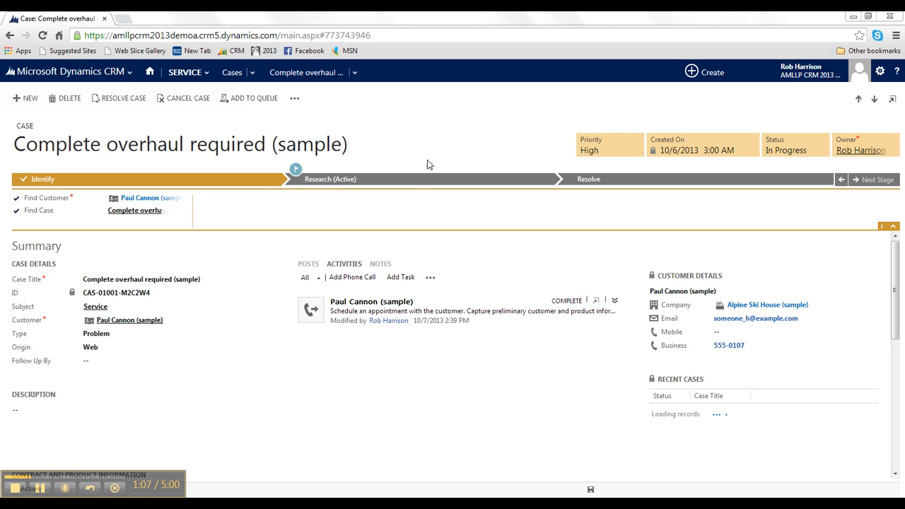
# Open the quote 6 orders of Product SKU JJ202 (sample) from Sales > Quotes.
pyautogui.click(588, 178)
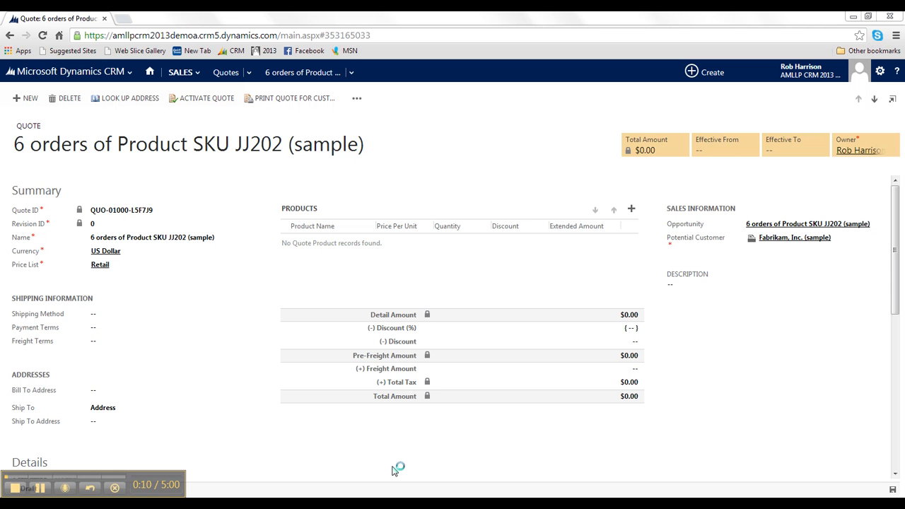
pyautogui.moveTo(394, 469)
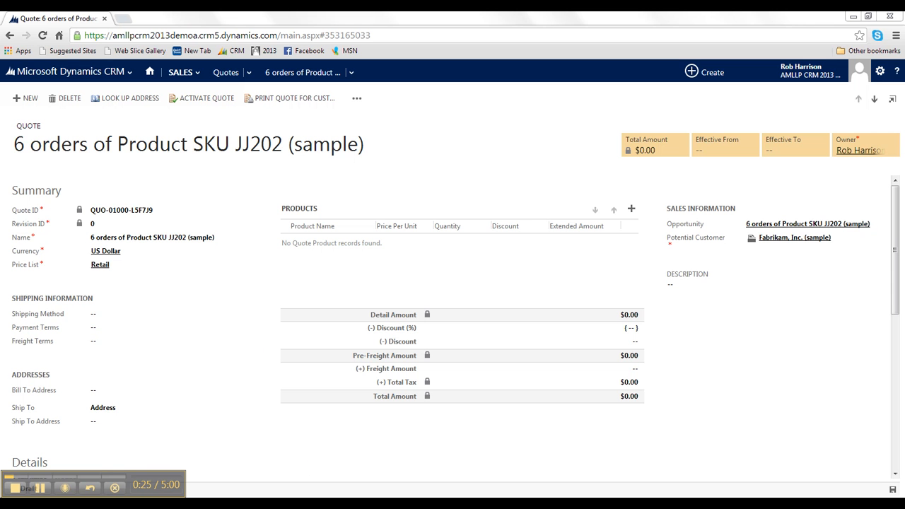
pyautogui.moveTo(633, 206)
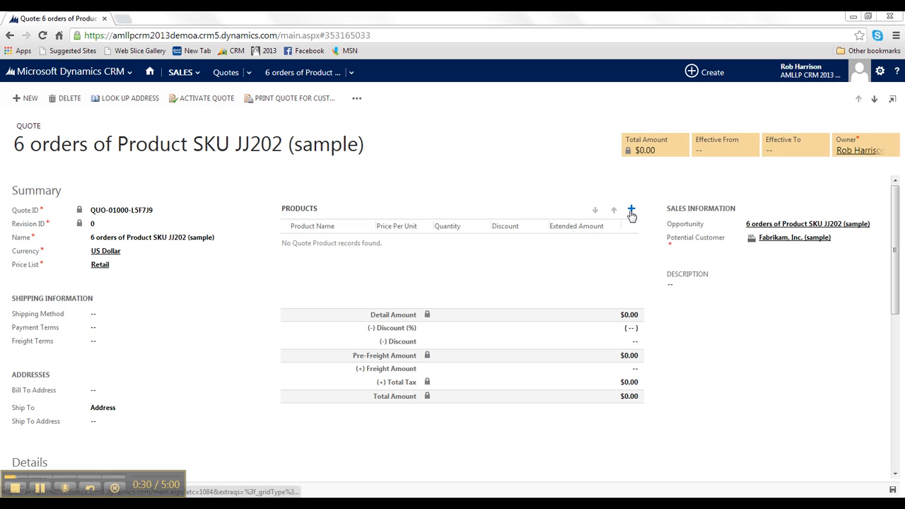
# Add a Lawnmower 3 HP product line with quantity 10 and discount 300, committing it.
pyautogui.click(630, 210)
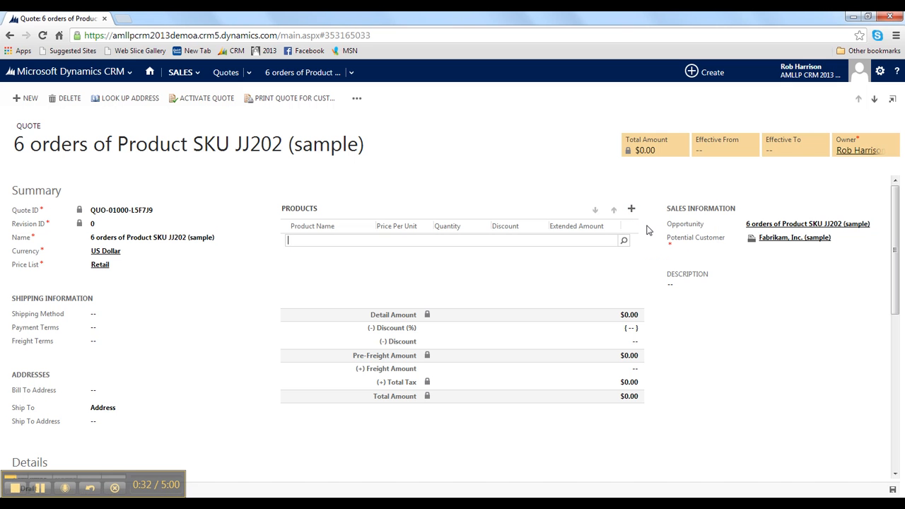
pyautogui.click(452, 240)
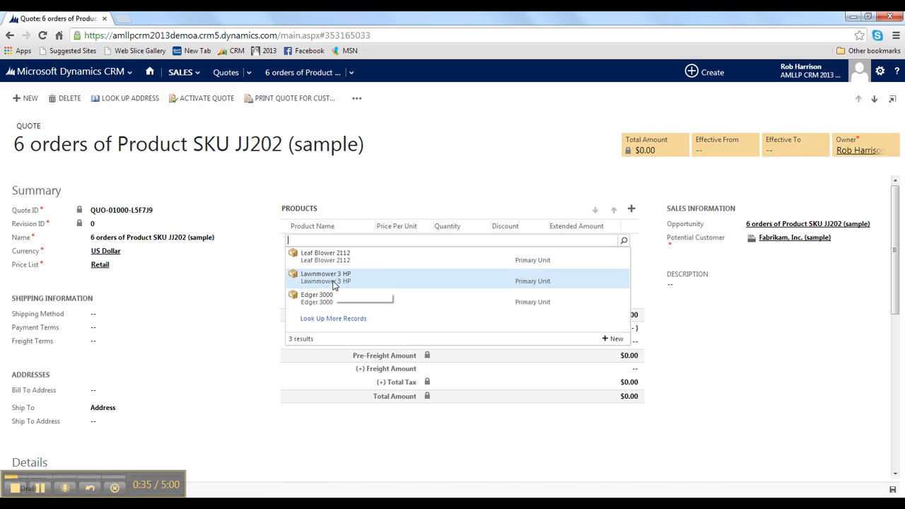
pyautogui.click(325, 277)
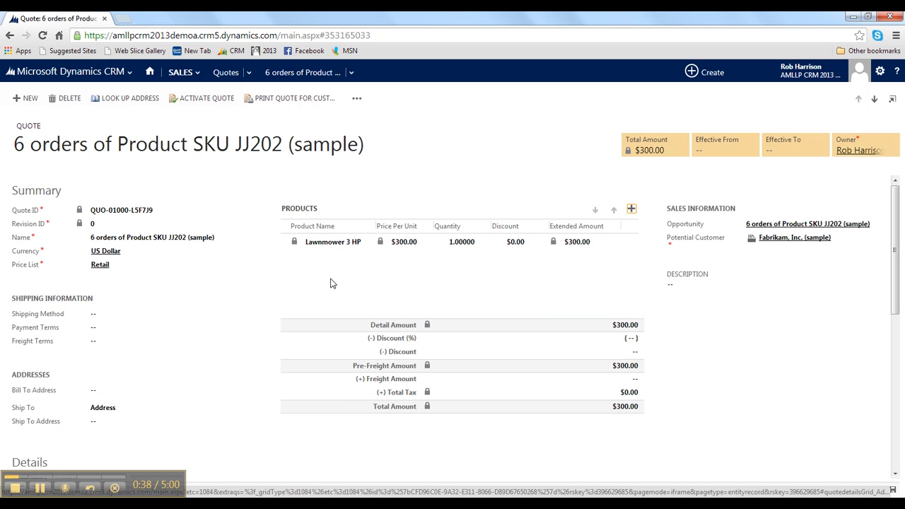
pyautogui.click(461, 240)
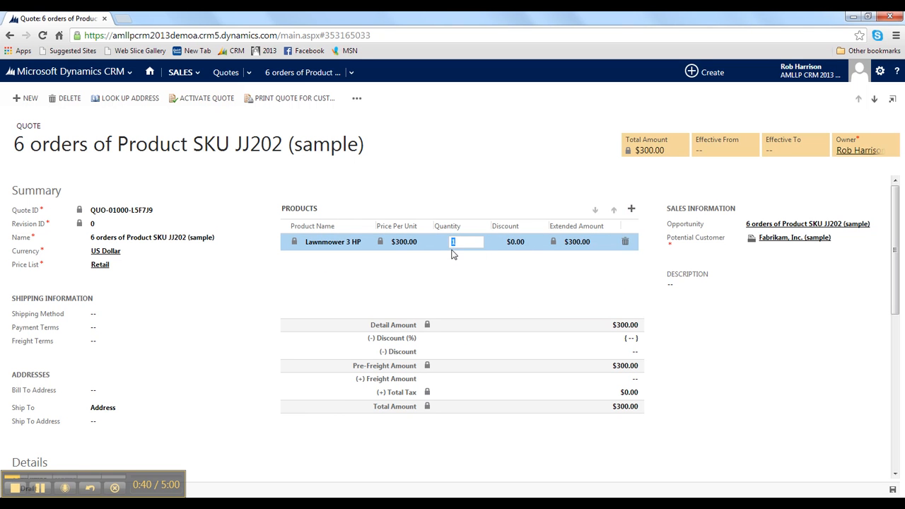
pyautogui.write('10.00000')
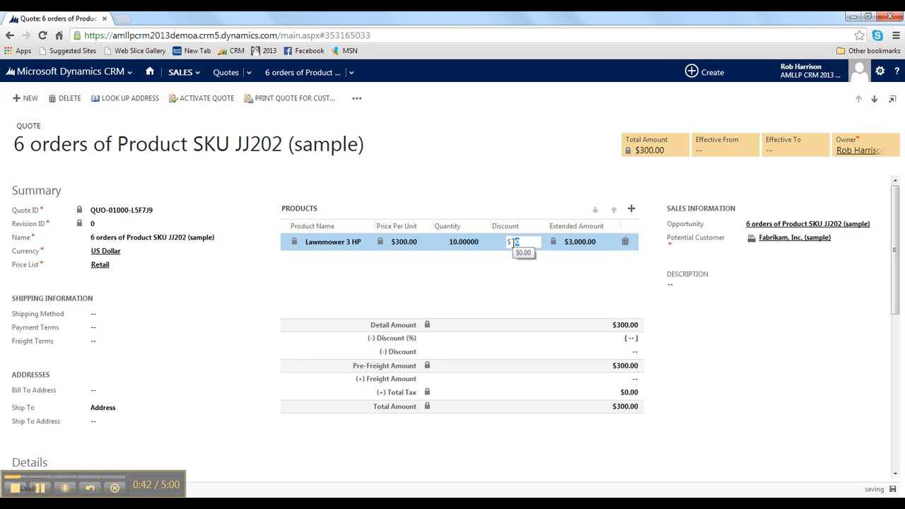
pyautogui.write('300')
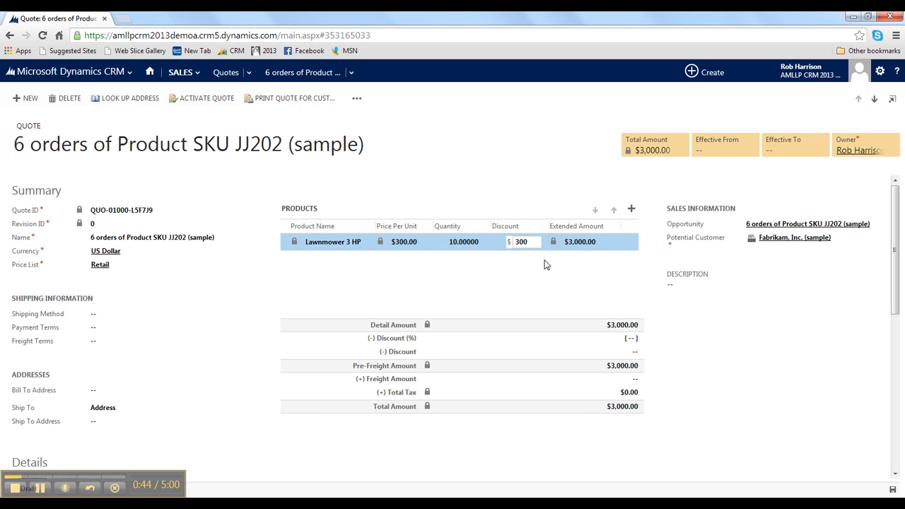
pyautogui.click(631, 210)
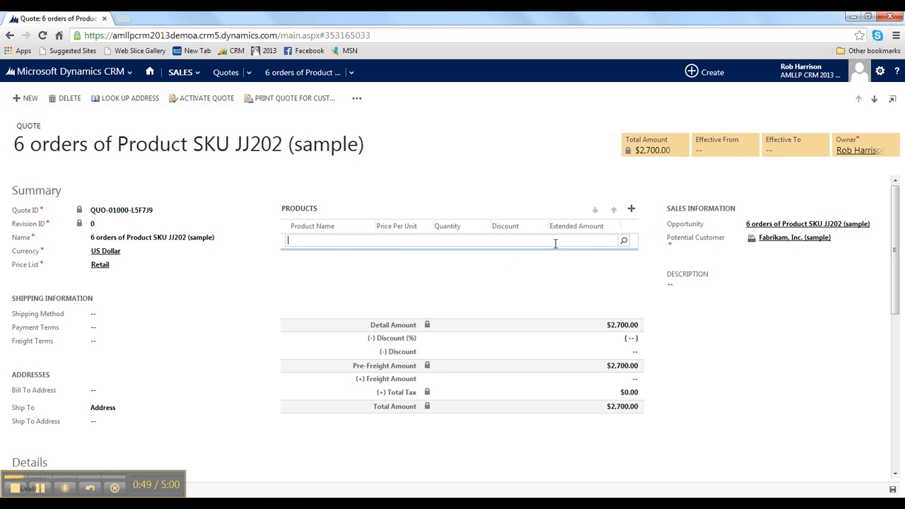
# Look up 'edg' and select Edger 3000 as the new product line.
pyautogui.write('edge')
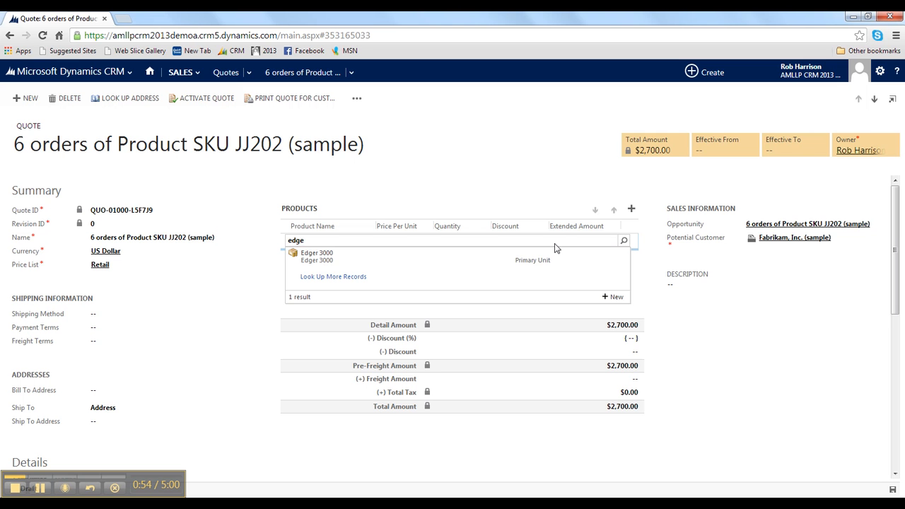
pyautogui.moveTo(317, 255)
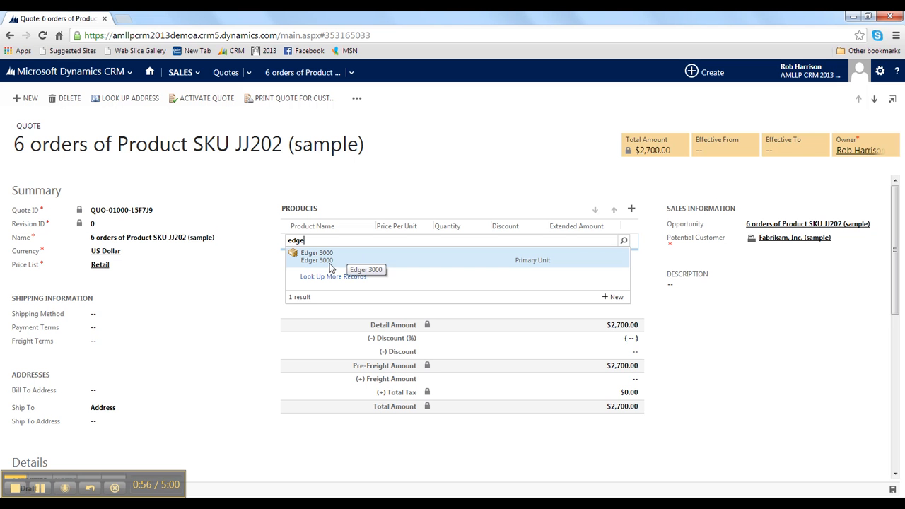
pyautogui.click(317, 260)
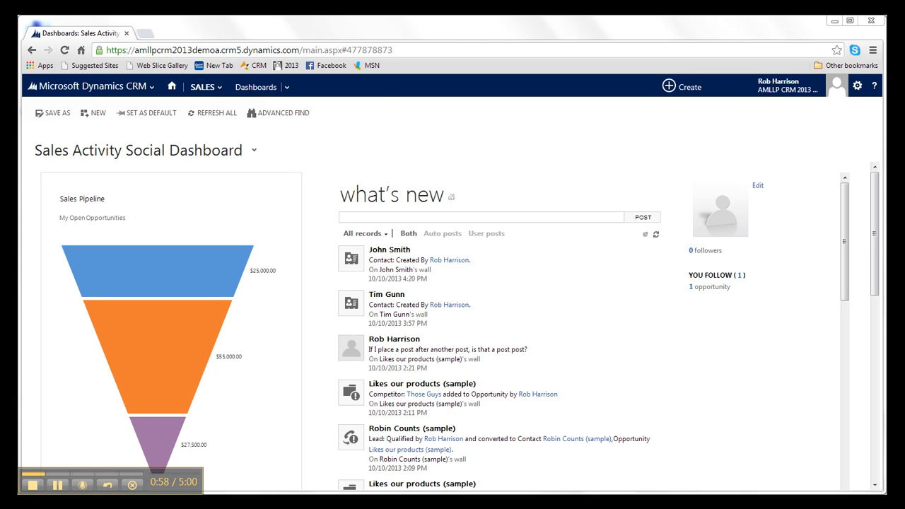
pyautogui.moveTo(287, 325)
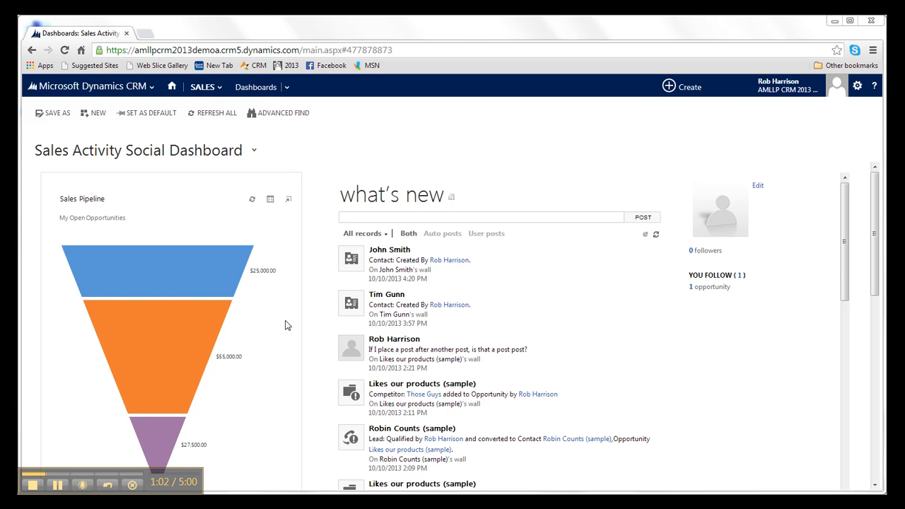
pyautogui.moveTo(416, 292)
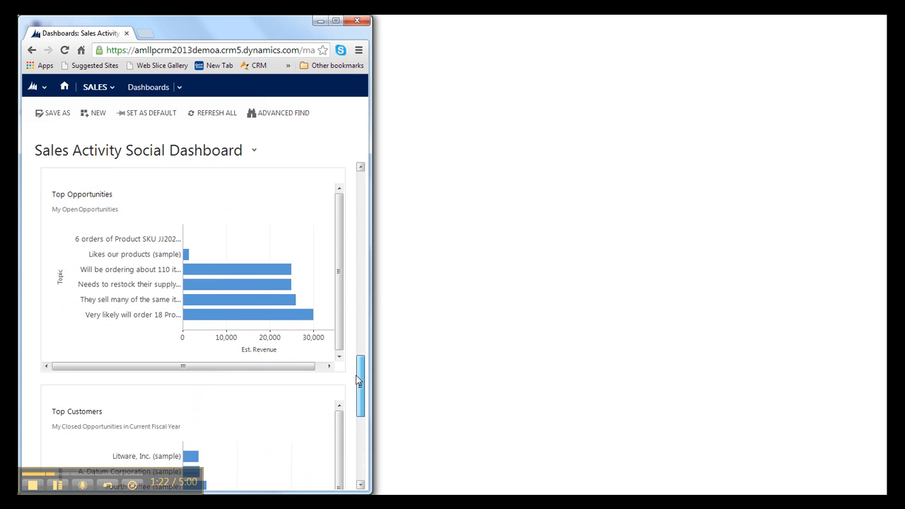
pyautogui.scroll(-3)
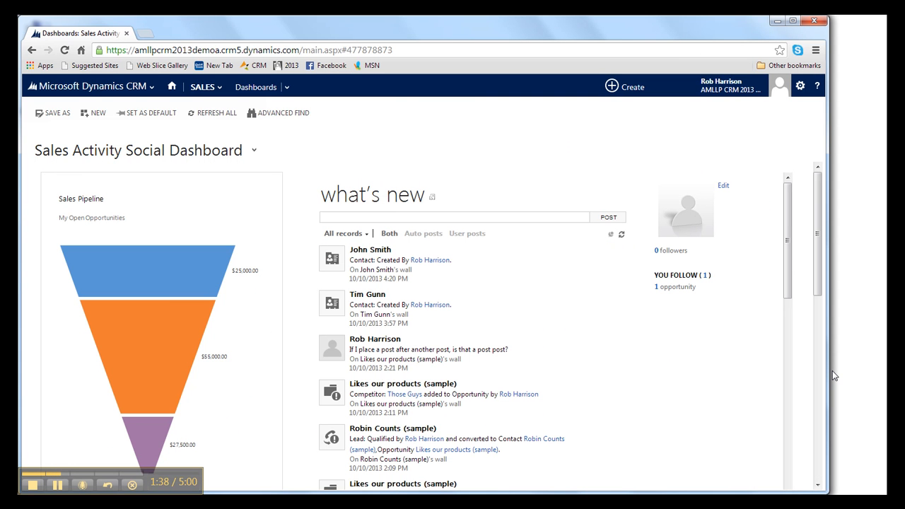
# Open the Fabrikam, Inc. (sample) account record from Sales > Accounts.
pyautogui.click(455, 218)
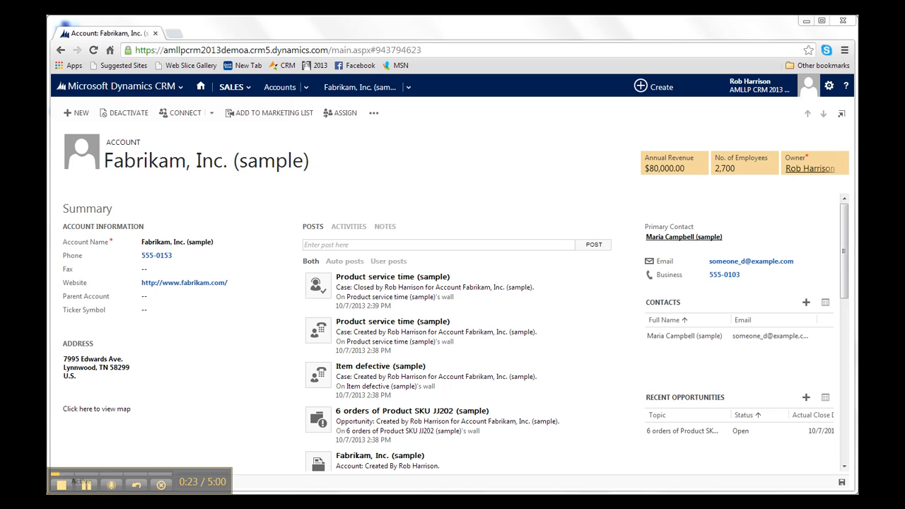
pyautogui.moveTo(408, 87)
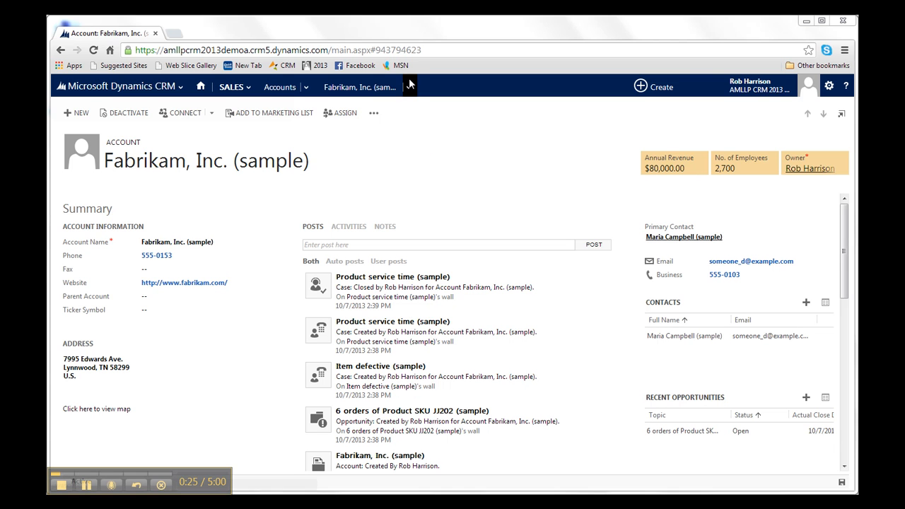